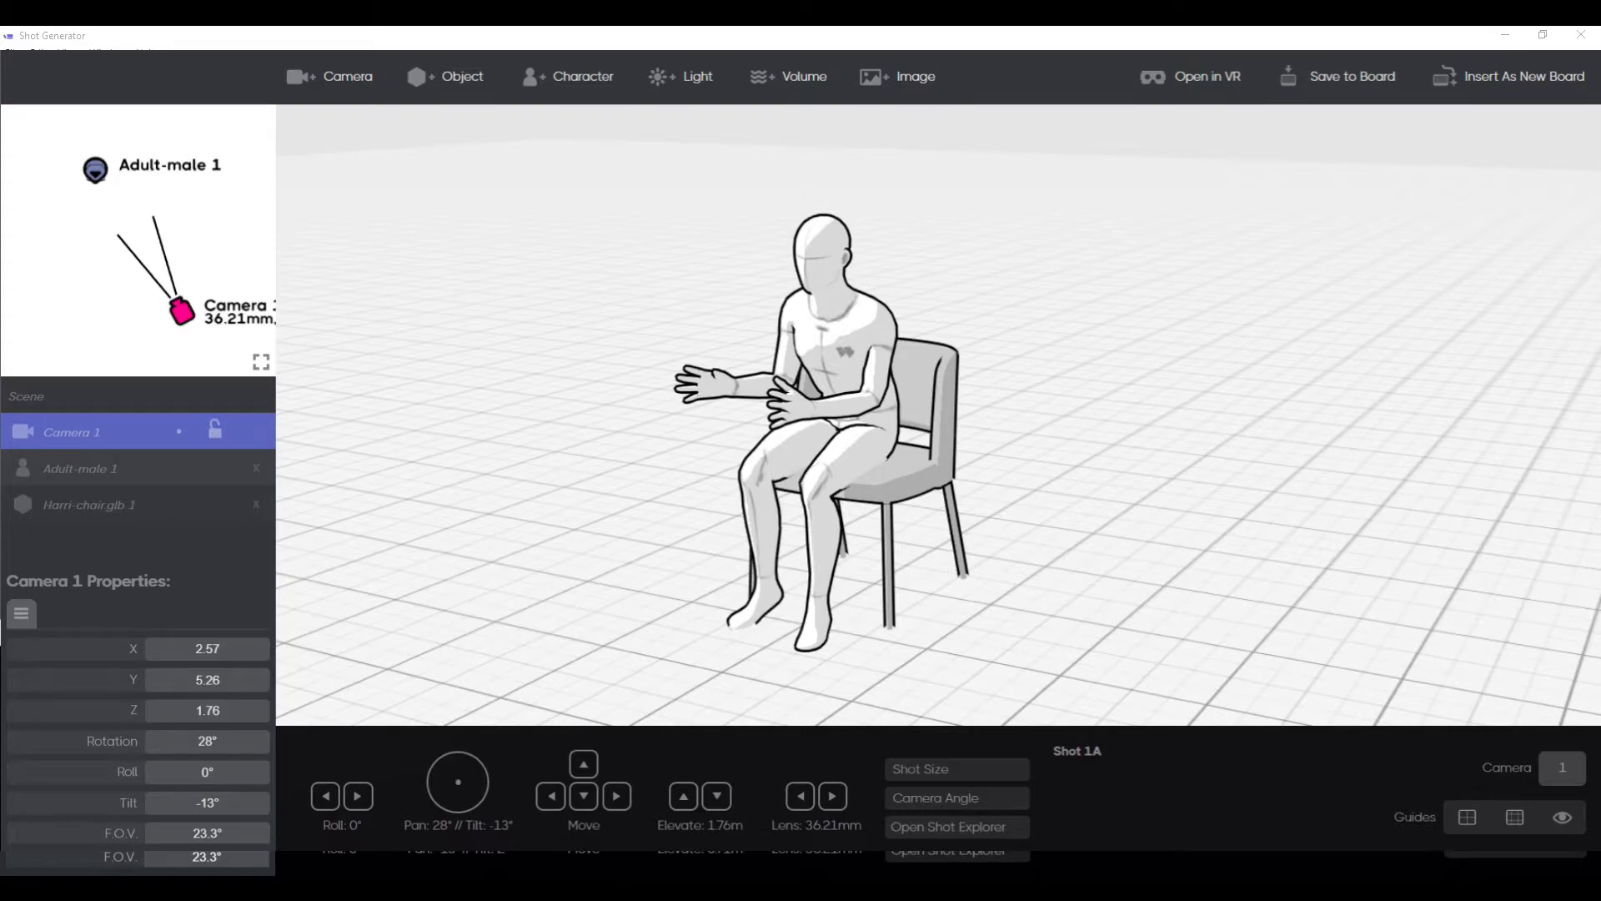
Export the seated-male-and-chair Shot Generator scene as a glTF file via File > Export glTF.
{"action": "left_click", "coordinate": [12, 54]}
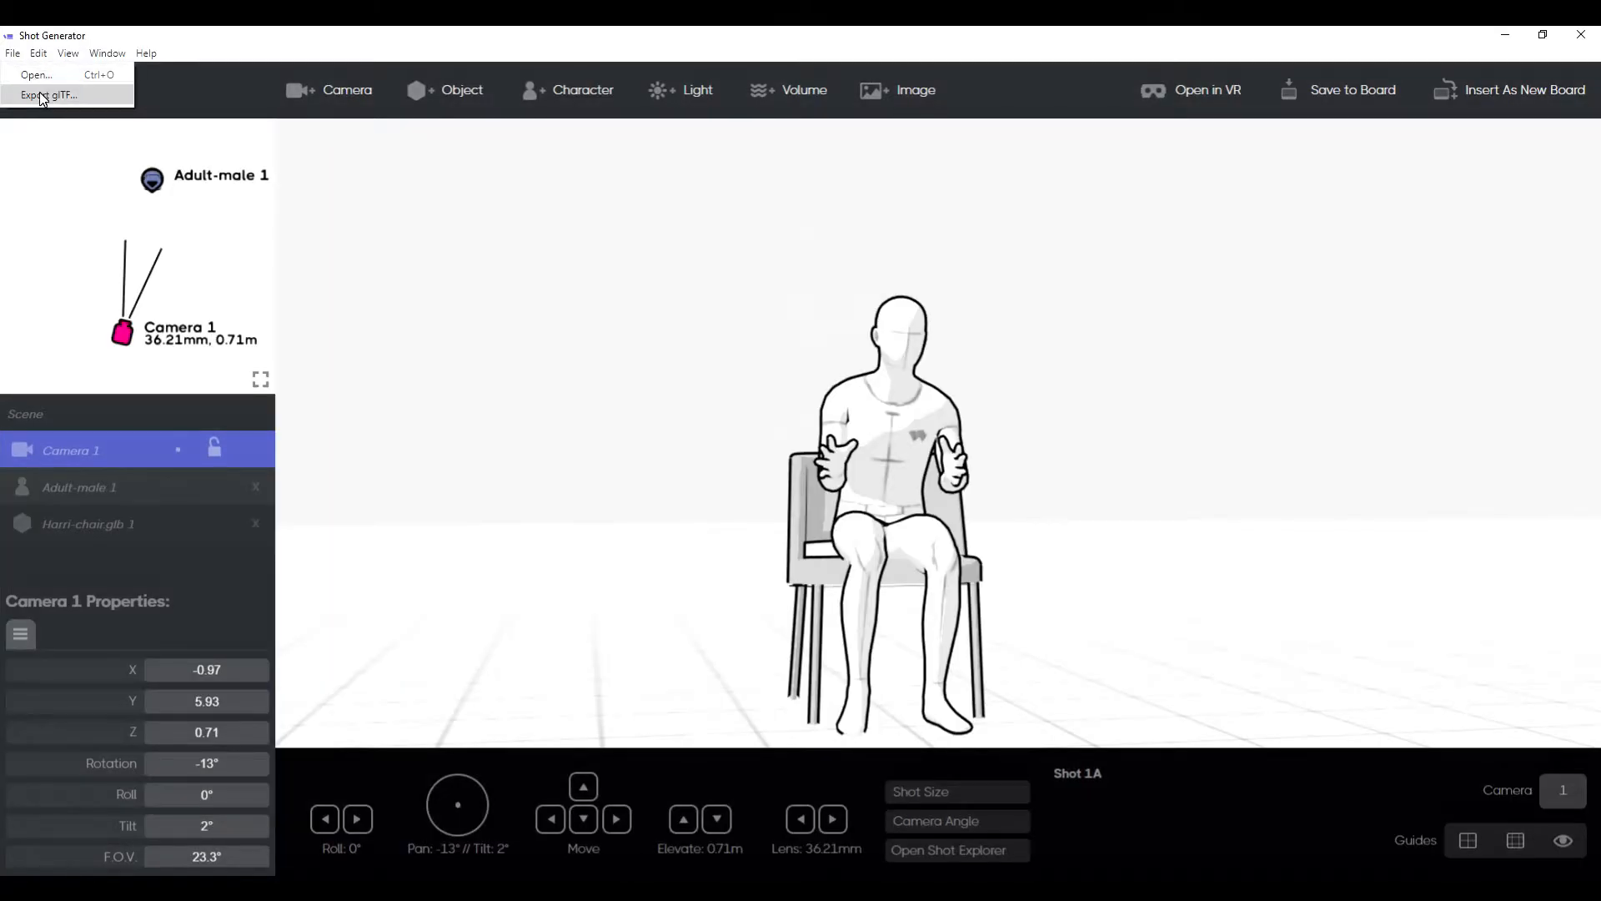
{"action": "left_click", "coordinate": [48, 95]}
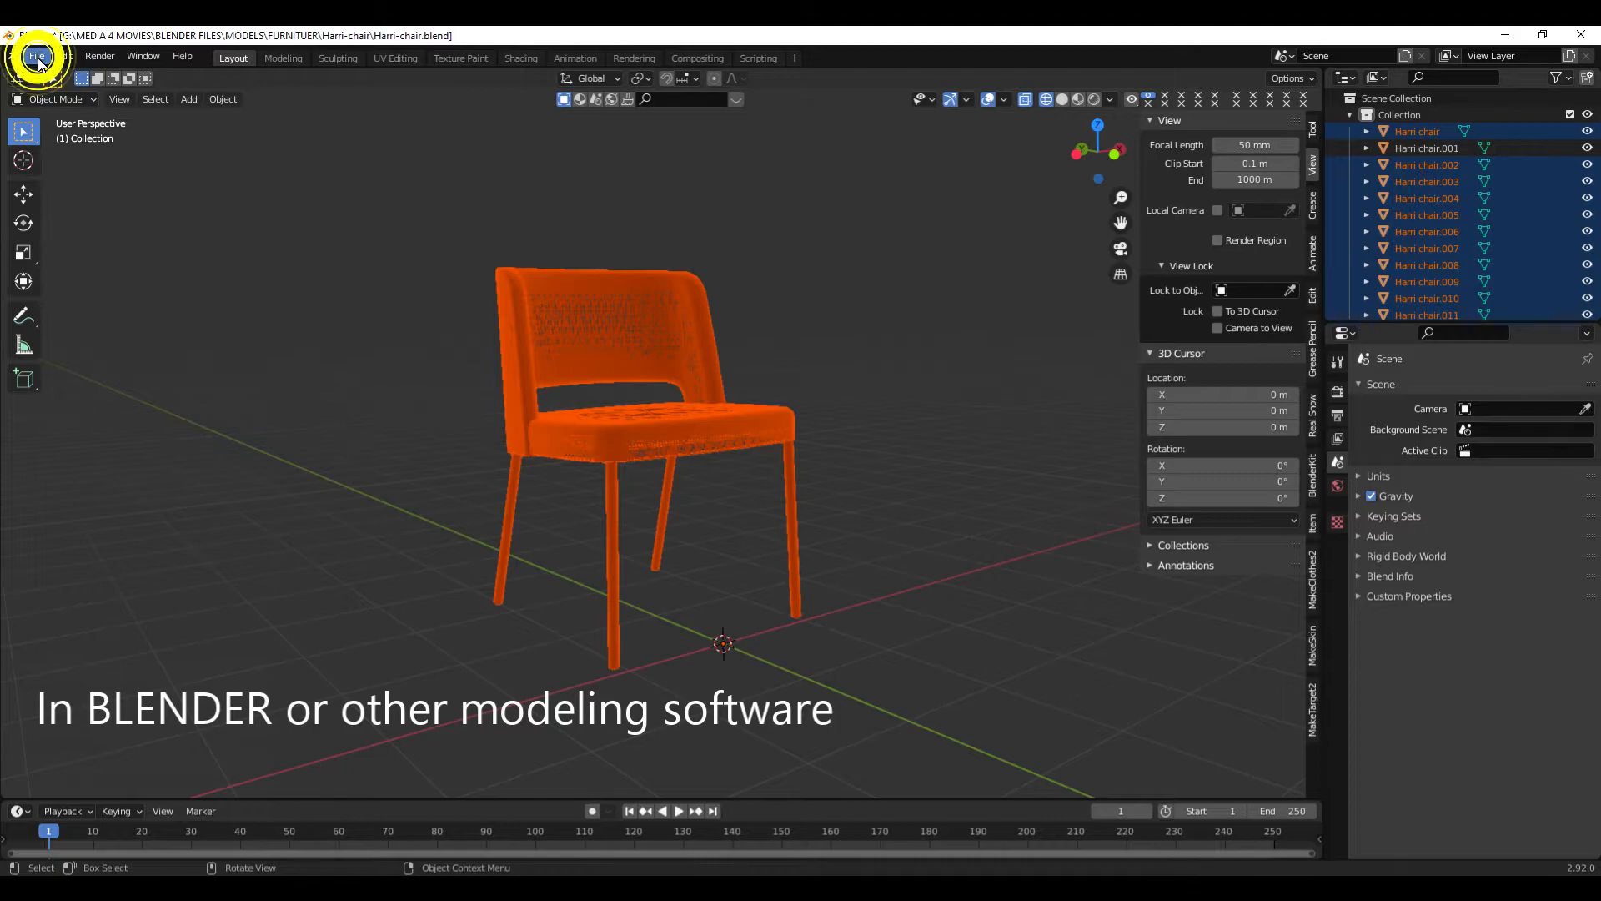
Start a glTF 2.0 (.glb/.gltf) import into the Blender file holding the orange chair.
{"action": "left_click", "coordinate": [37, 55]}
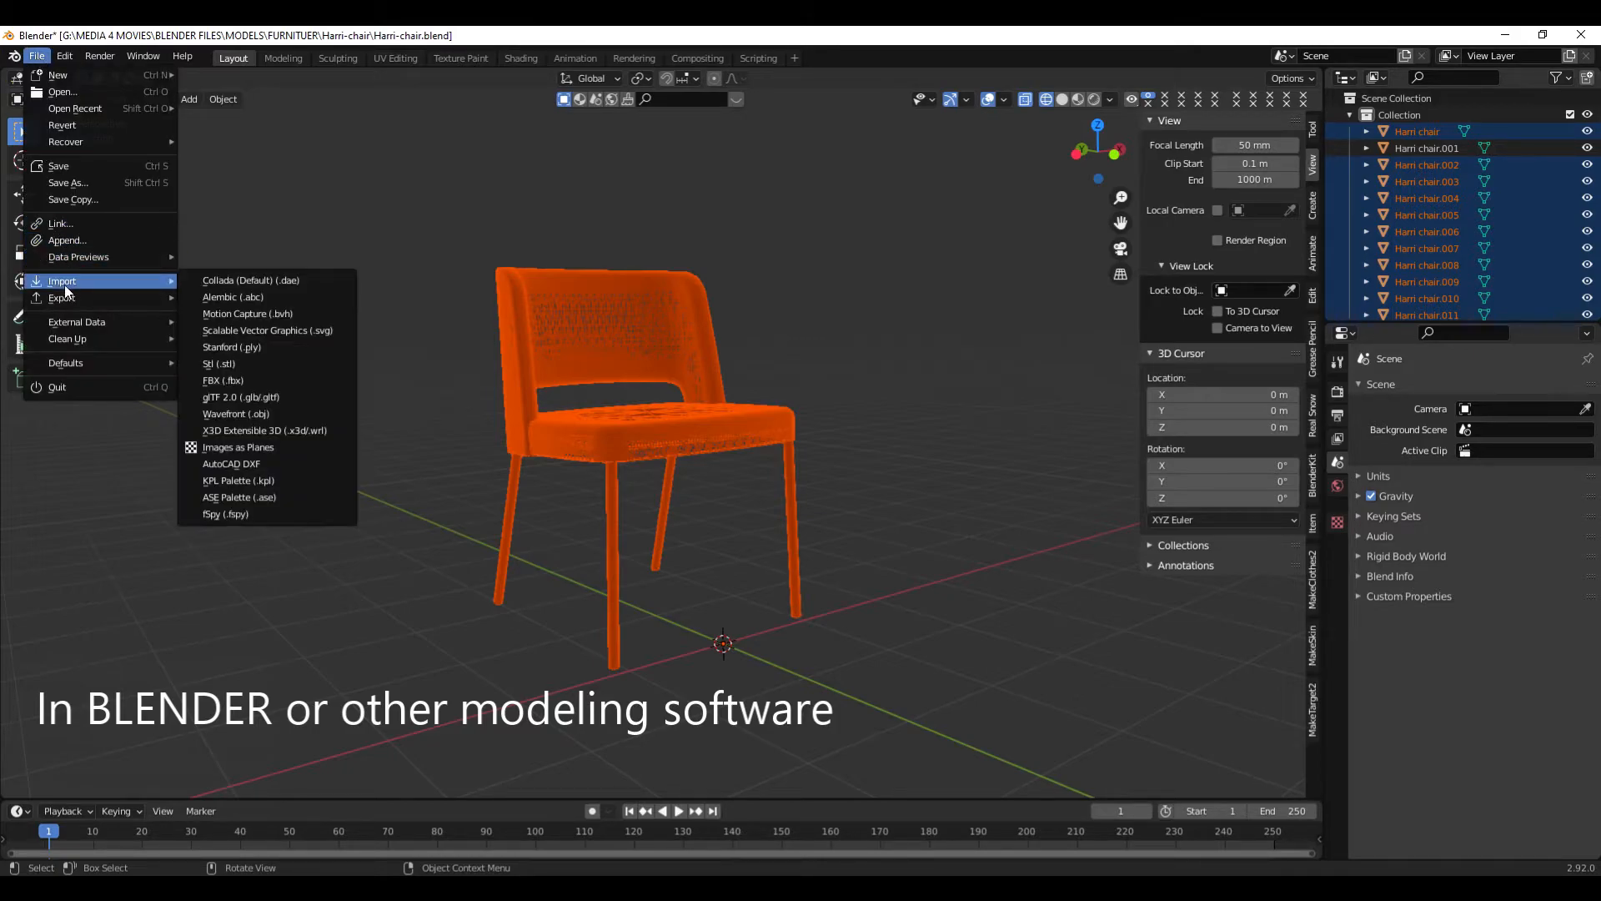
{"action": "mouse_move", "coordinate": [241, 397]}
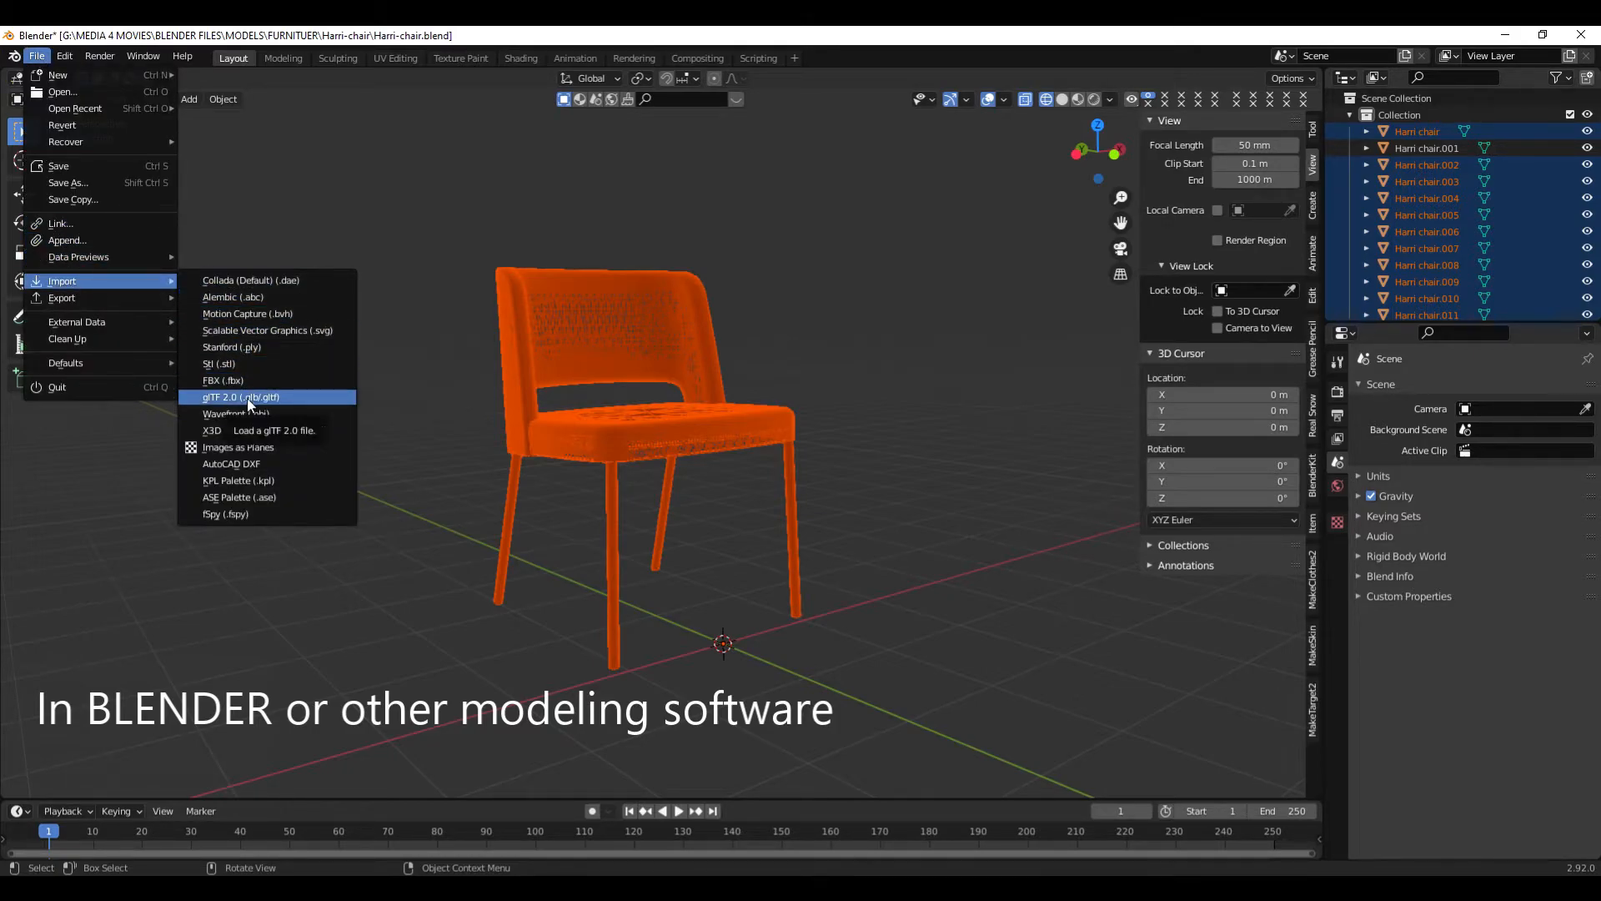
{"action": "left_click", "coordinate": [273, 400]}
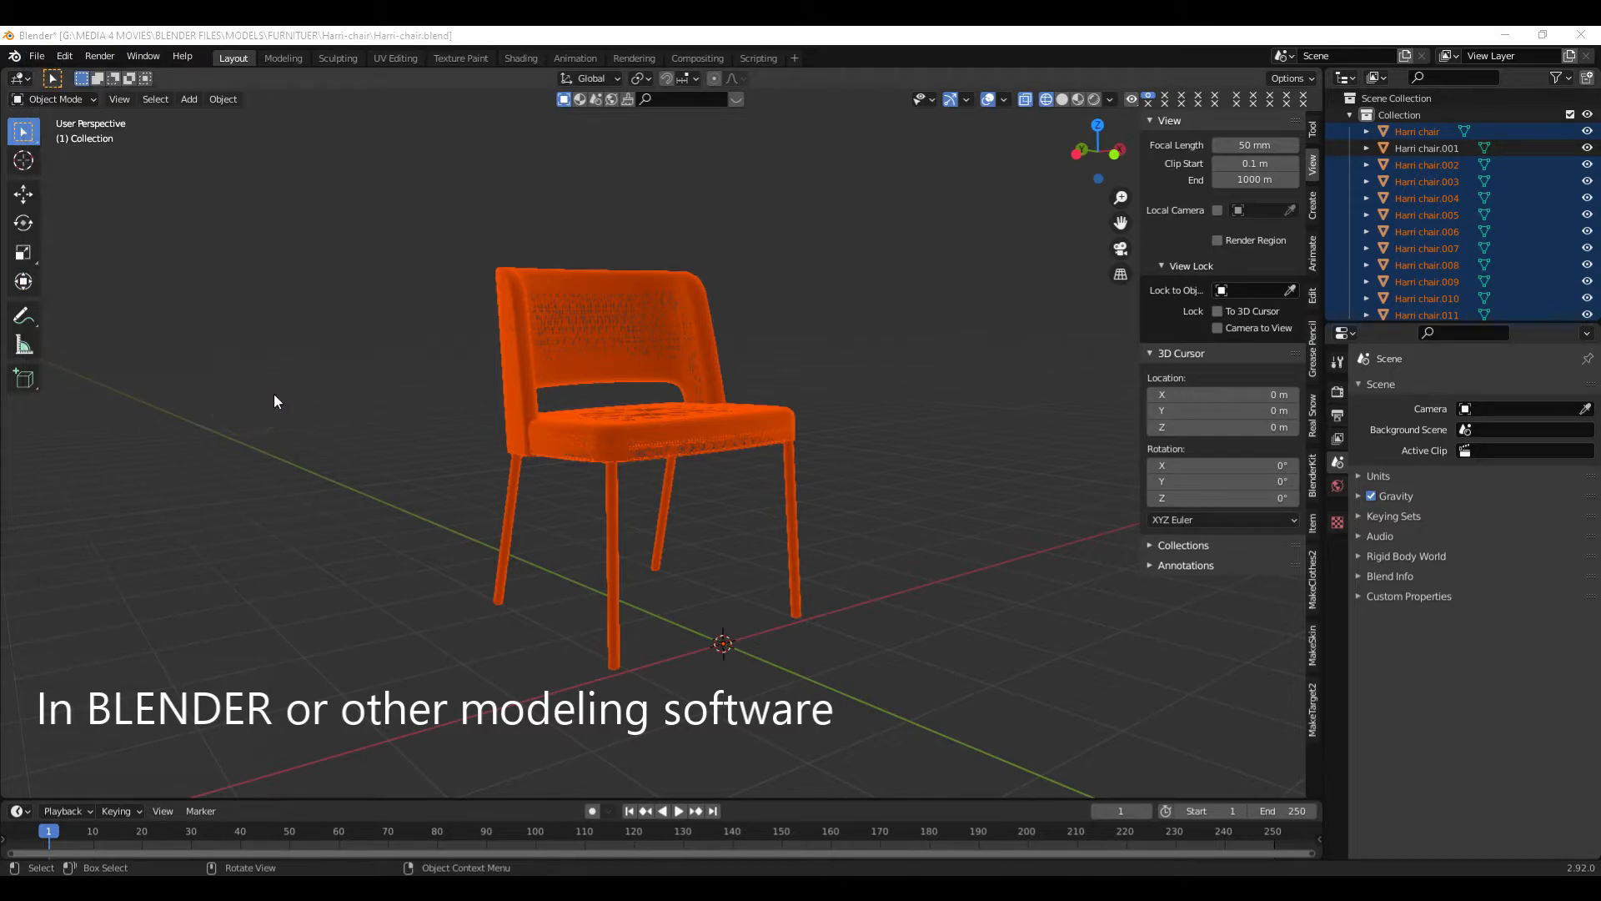
{"action": "mouse_move", "coordinate": [22, 317]}
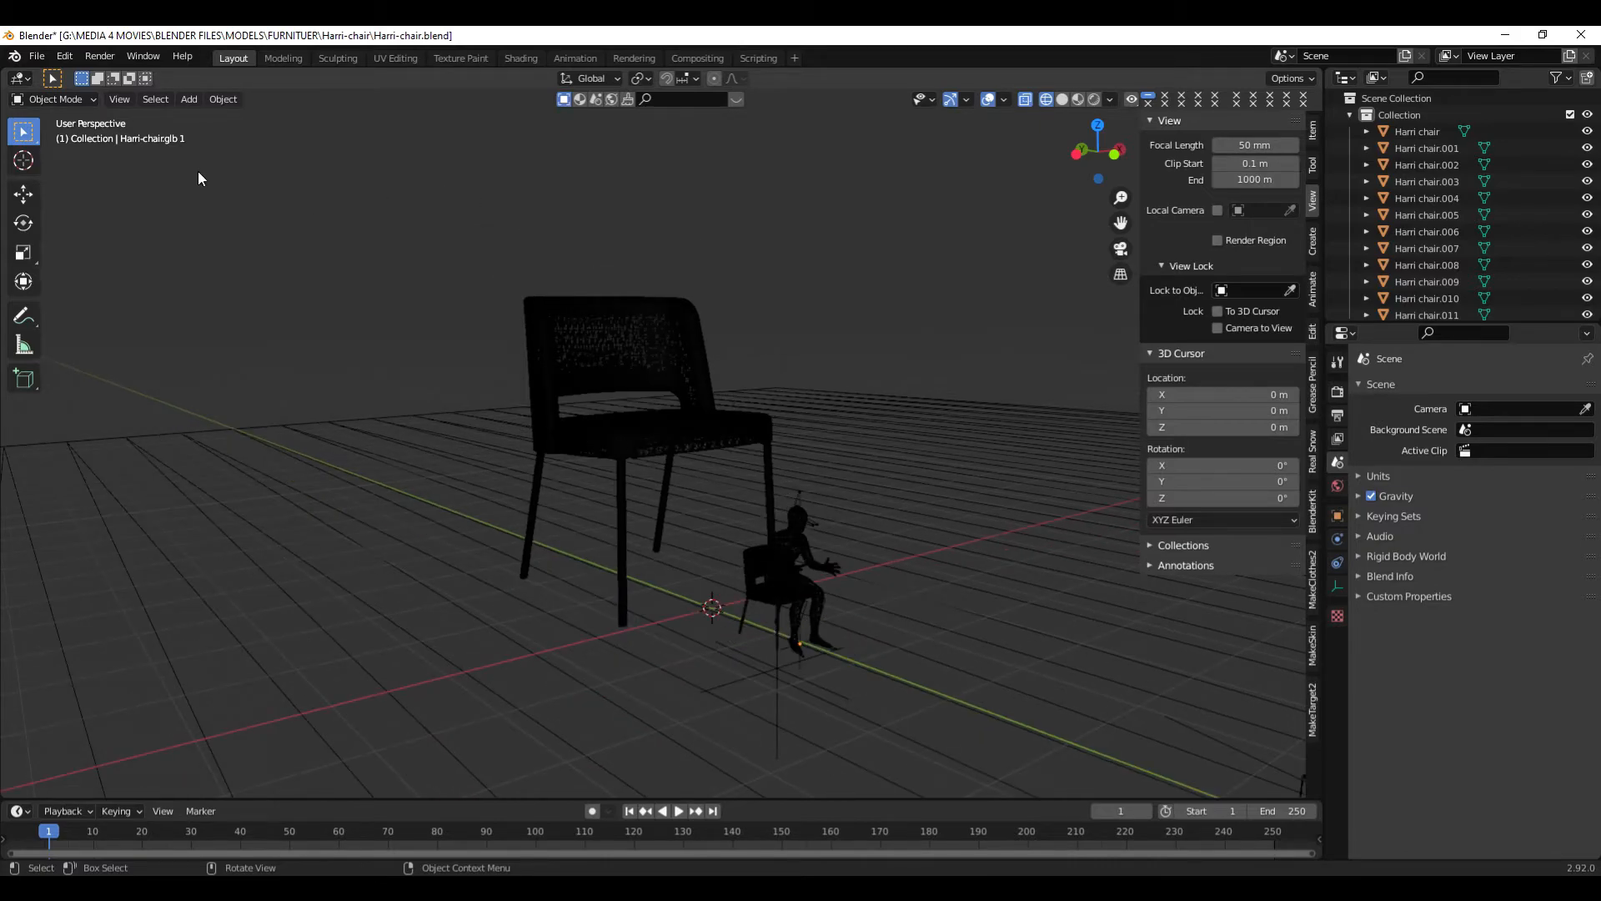
Bring up the Add menu with the imported seated figure now beside the large chair.
{"action": "left_click", "coordinate": [189, 99]}
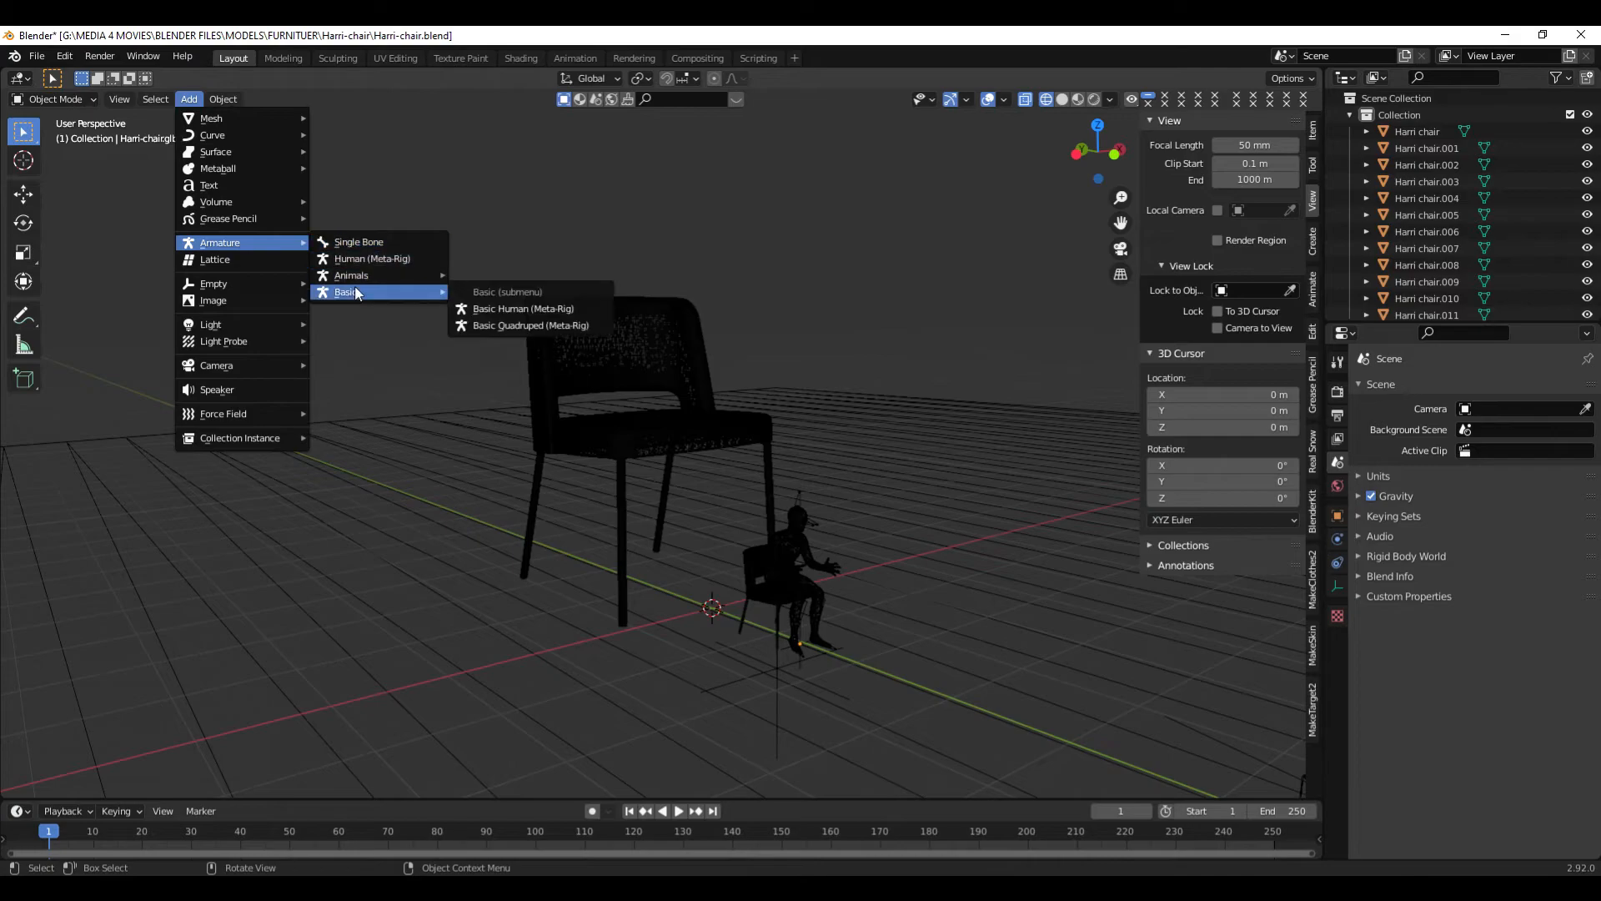
{"action": "mouse_move", "coordinate": [531, 325]}
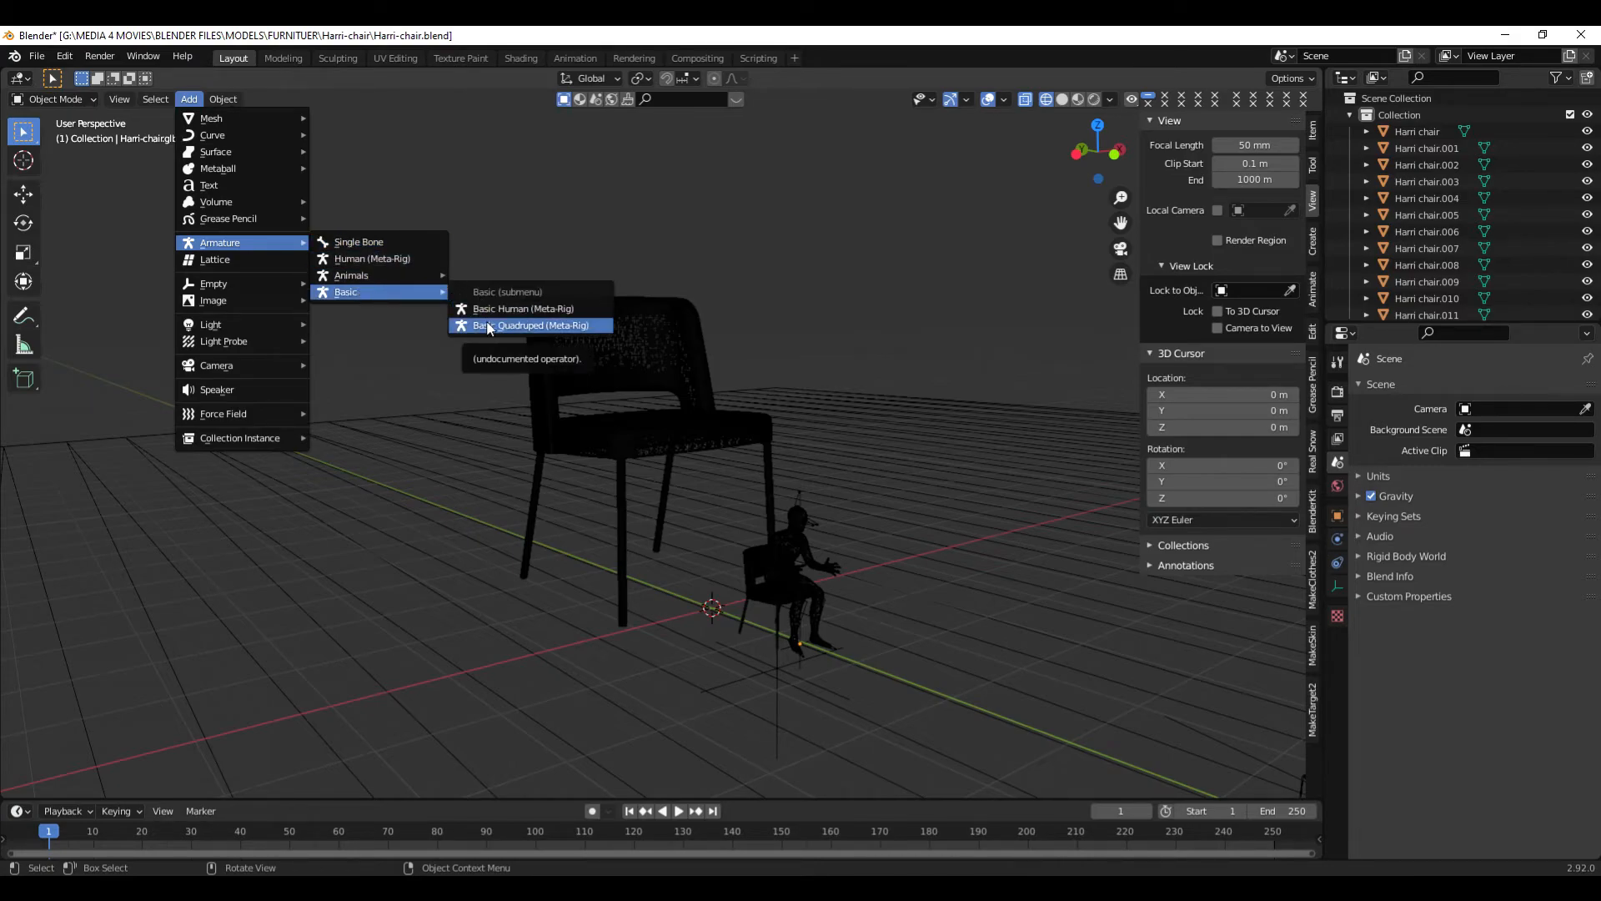
Add a Basic Human (Meta-Rig) armature for scale and bring up its Object Context Menu.
{"action": "left_click", "coordinate": [523, 308]}
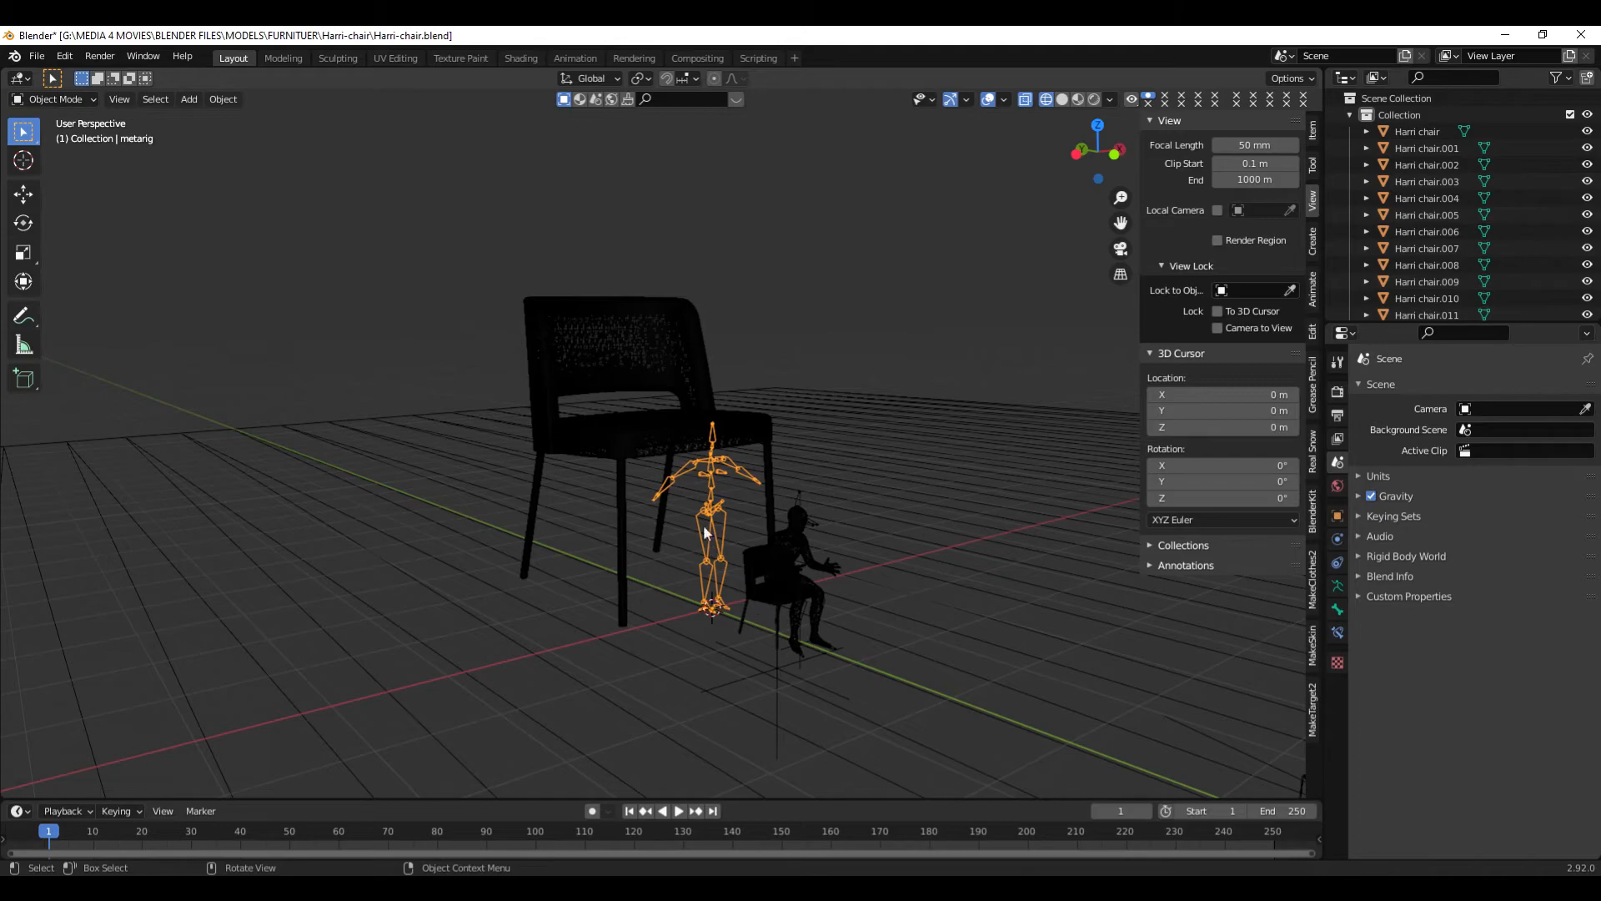
{"action": "mouse_move", "coordinate": [753, 591]}
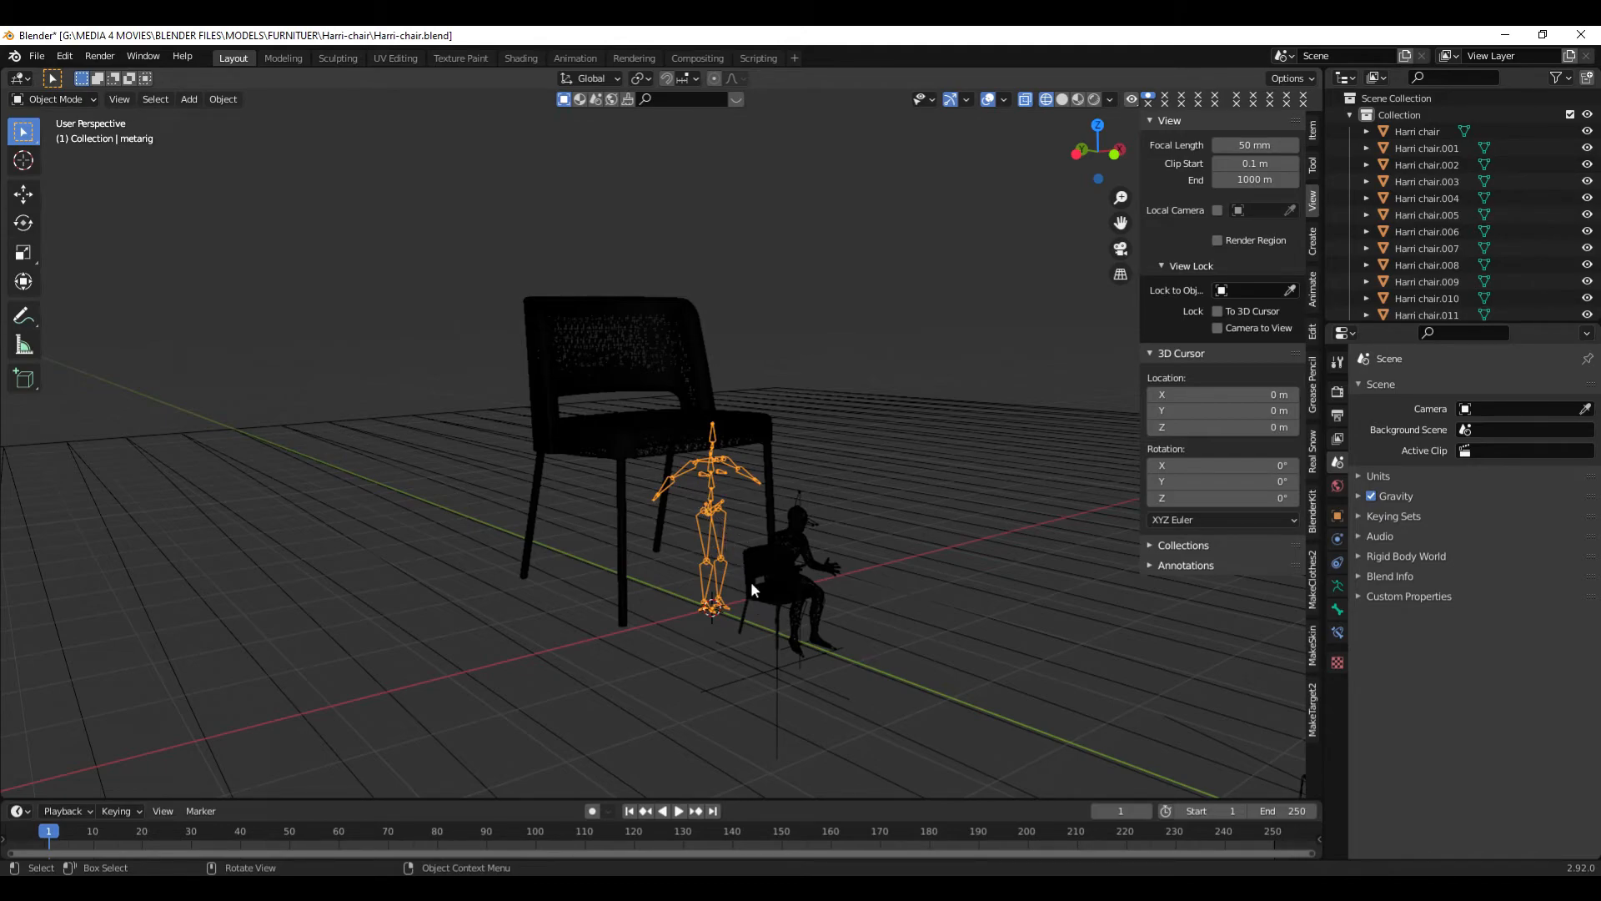
{"action": "right_click", "coordinate": [751, 589]}
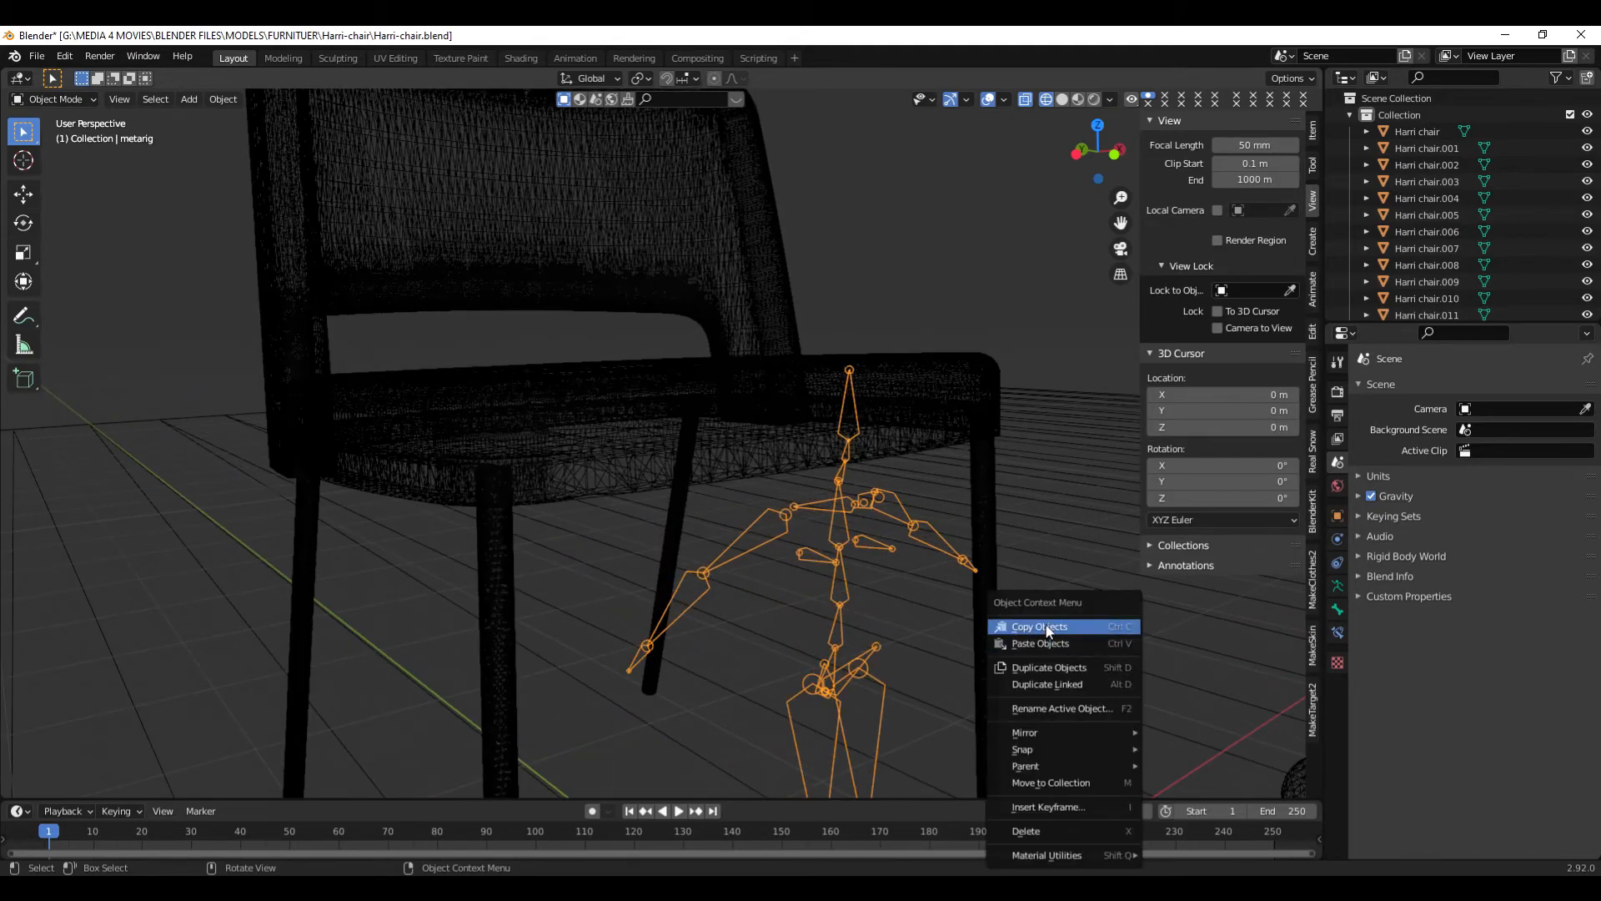